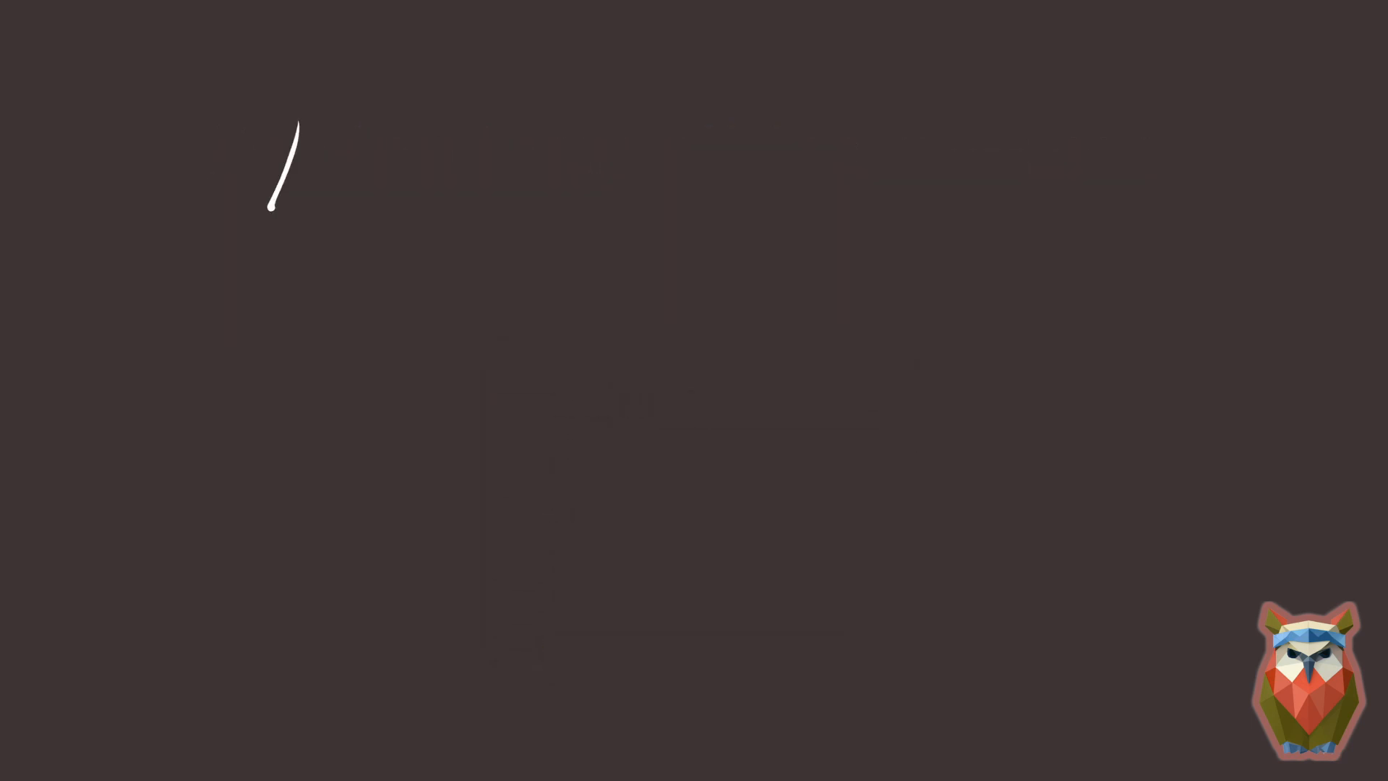
# Handwrite the inequality -4d < 4 at the top left of the board.
pyautogui.moveTo(292, 141); pyautogui.dragTo(451, 371)
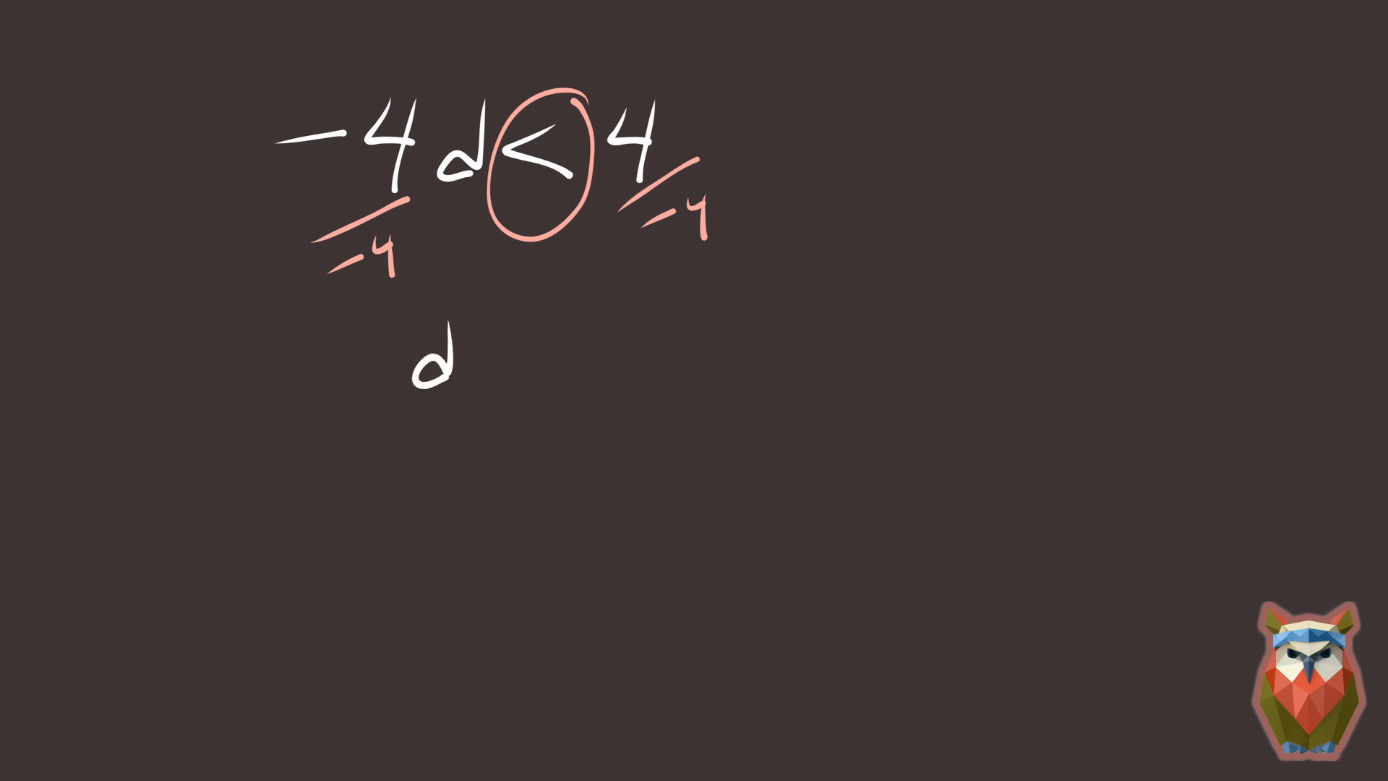